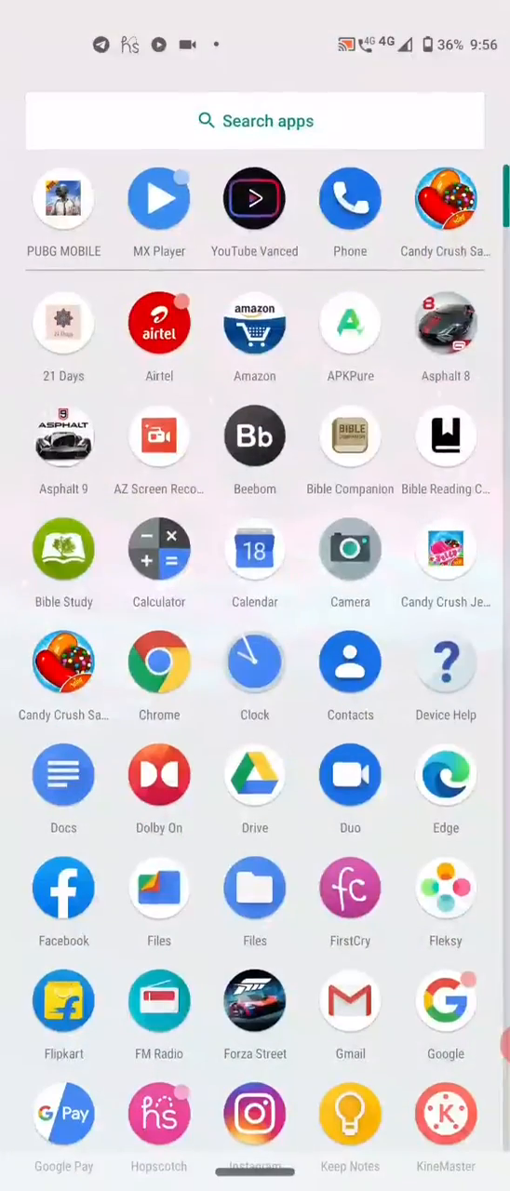
# - Scroll the app drawer to reach and launch the Play Games app
pyautogui.scroll(-3)
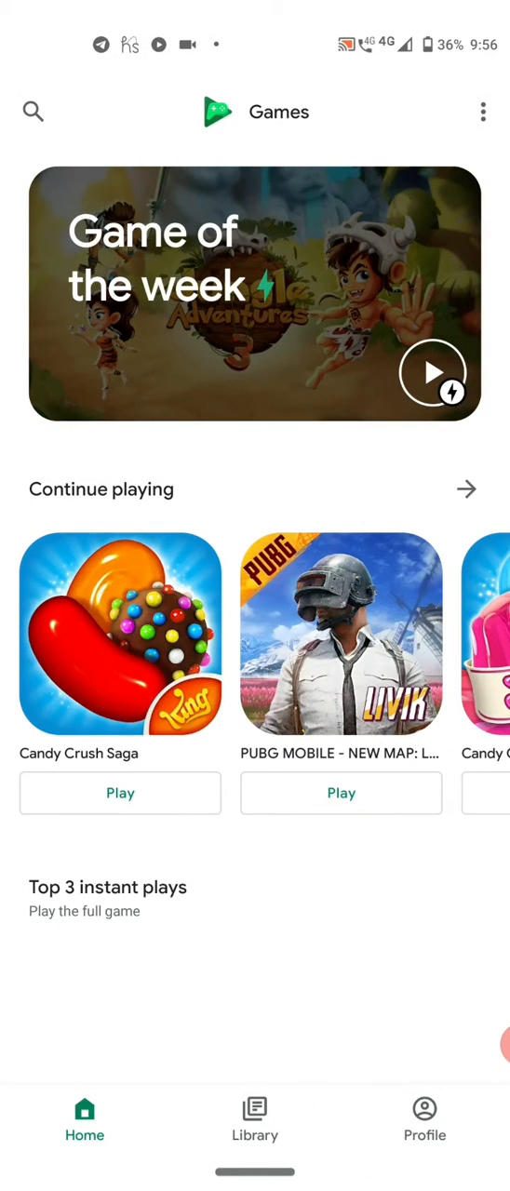
# - Reach the Play Games Settings page and bring the 'Your data' section into view
pyautogui.click(483, 112)
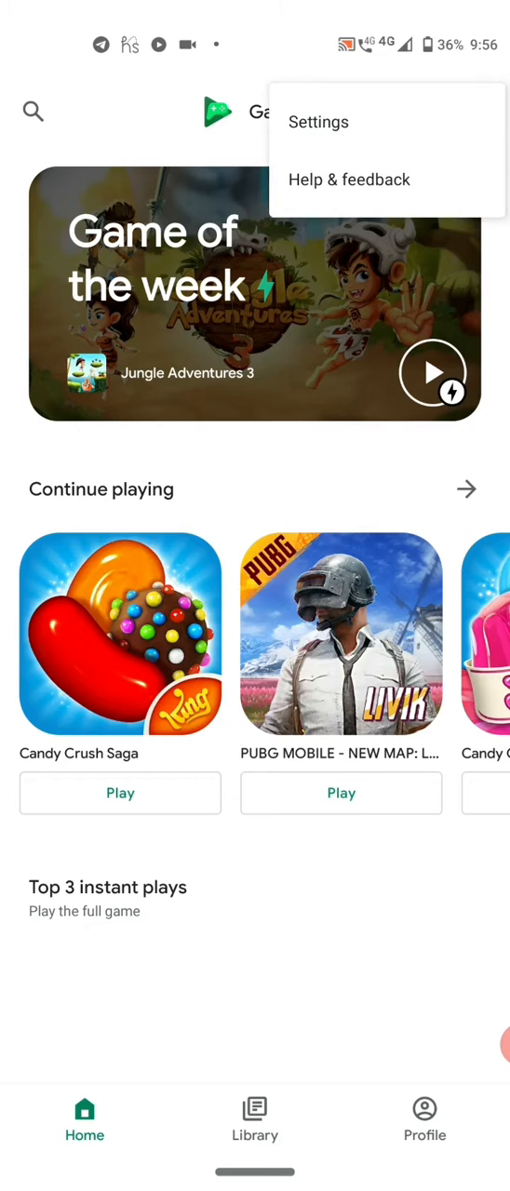
pyautogui.click(318, 122)
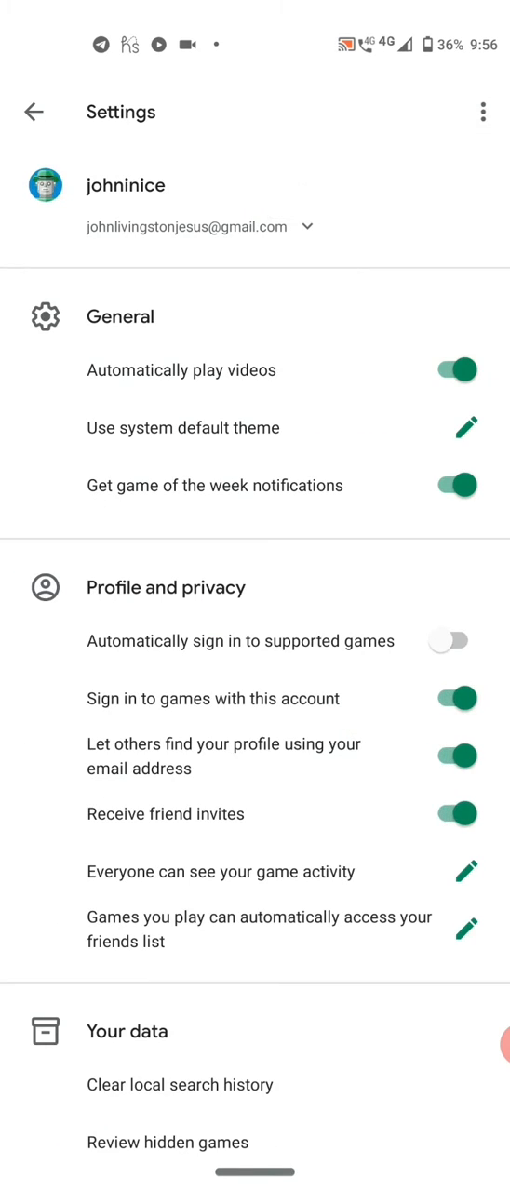
pyautogui.scroll(-3)
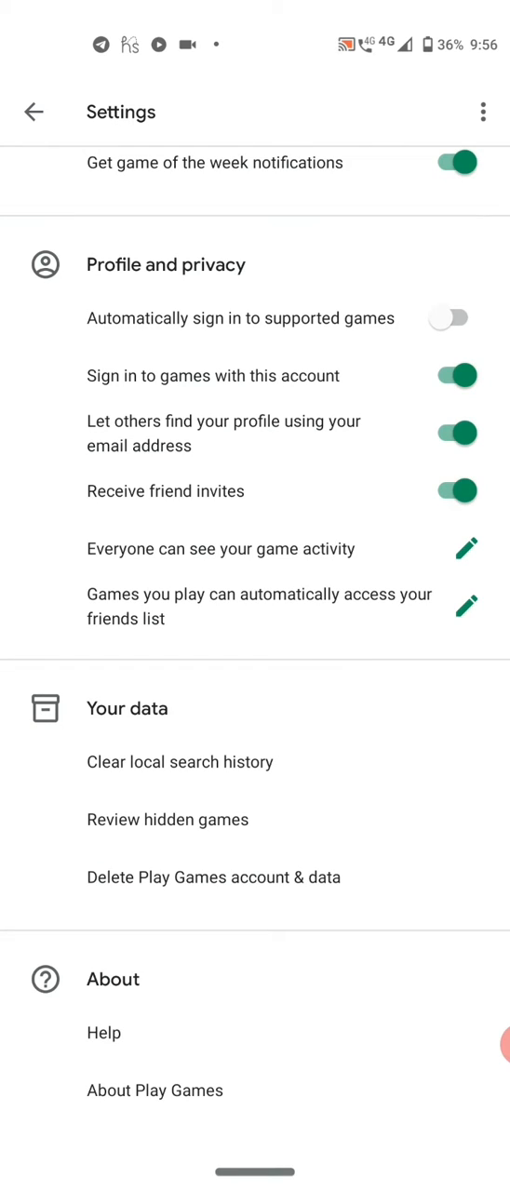
# - On the delete-data page, locate Bahubali The Game and request deletion of its data
pyautogui.click(212, 878)
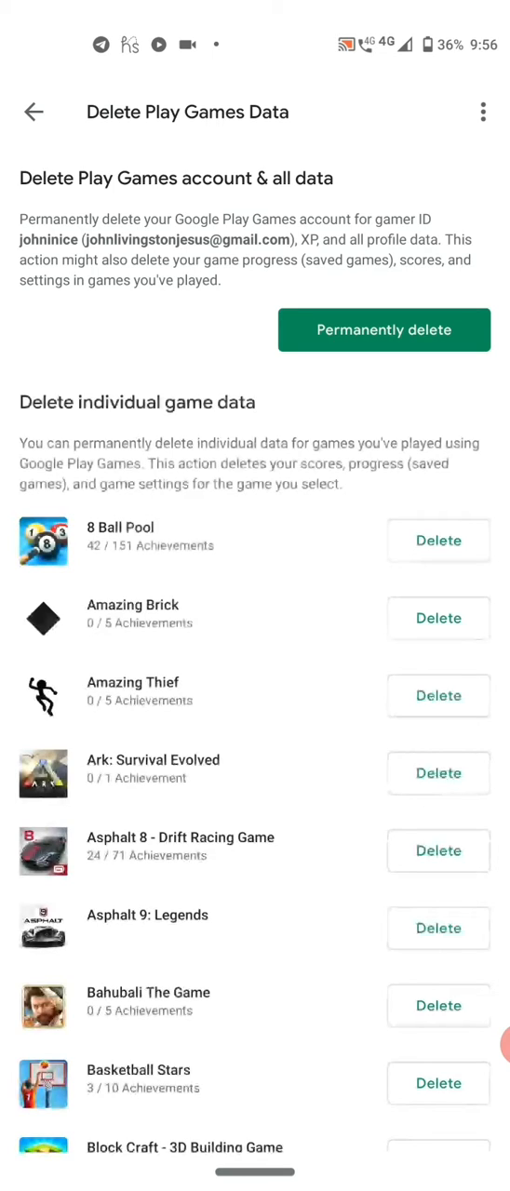
pyautogui.scroll(-3)
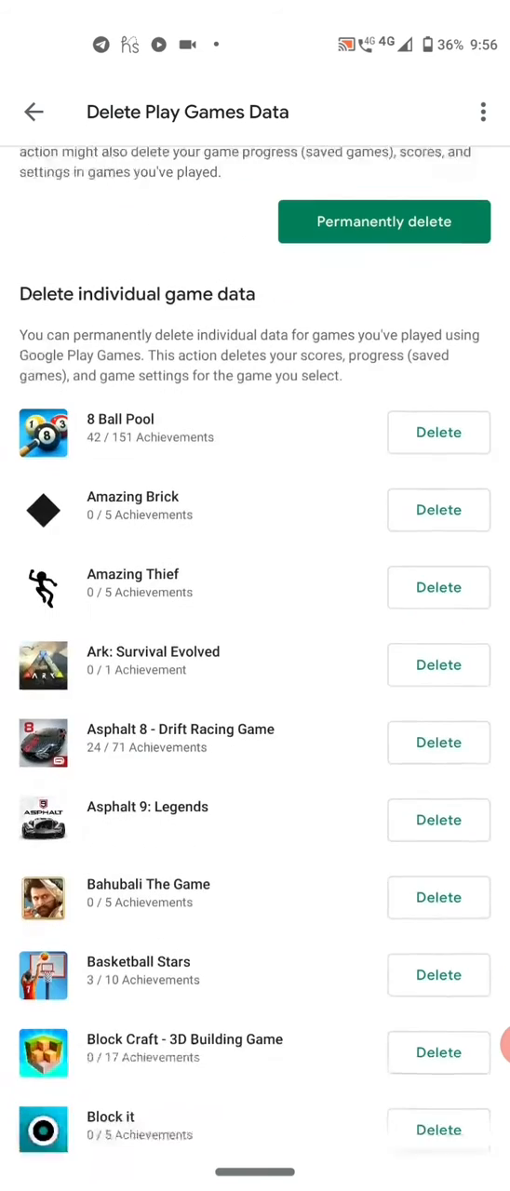
pyautogui.scroll(-3)
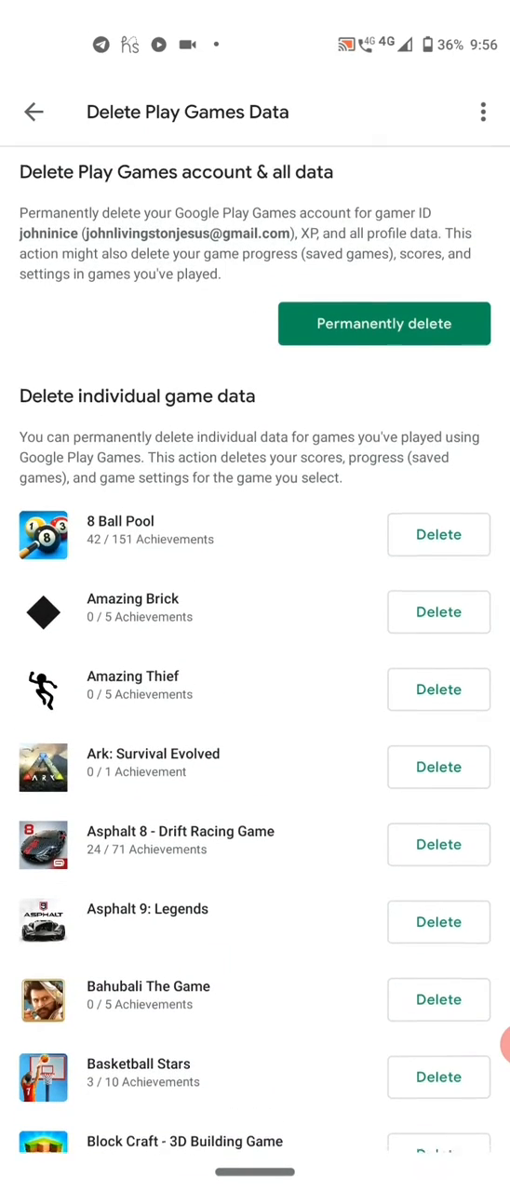
pyautogui.scroll(-3)
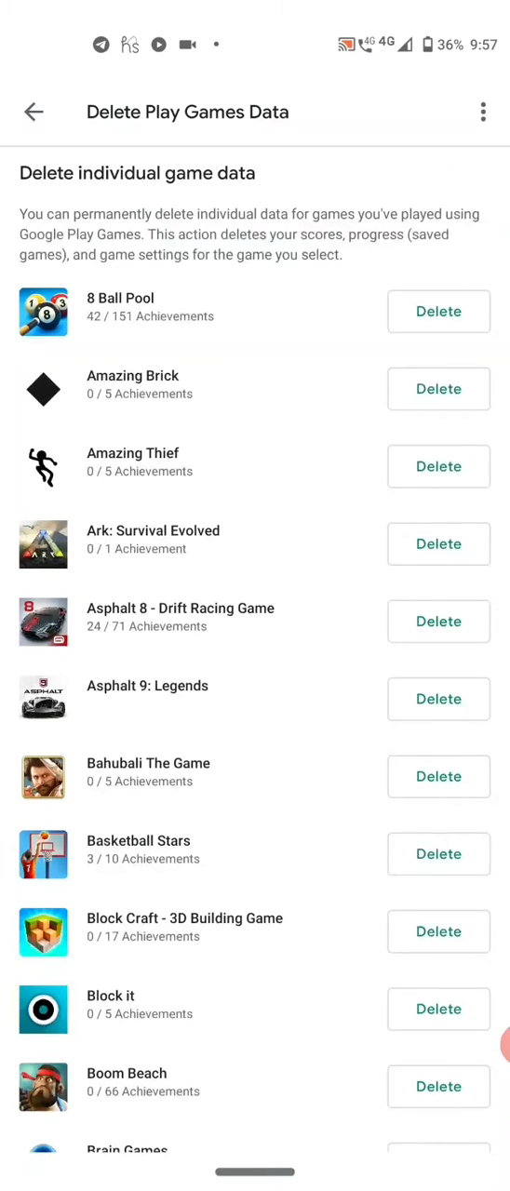
pyautogui.scroll(-3)
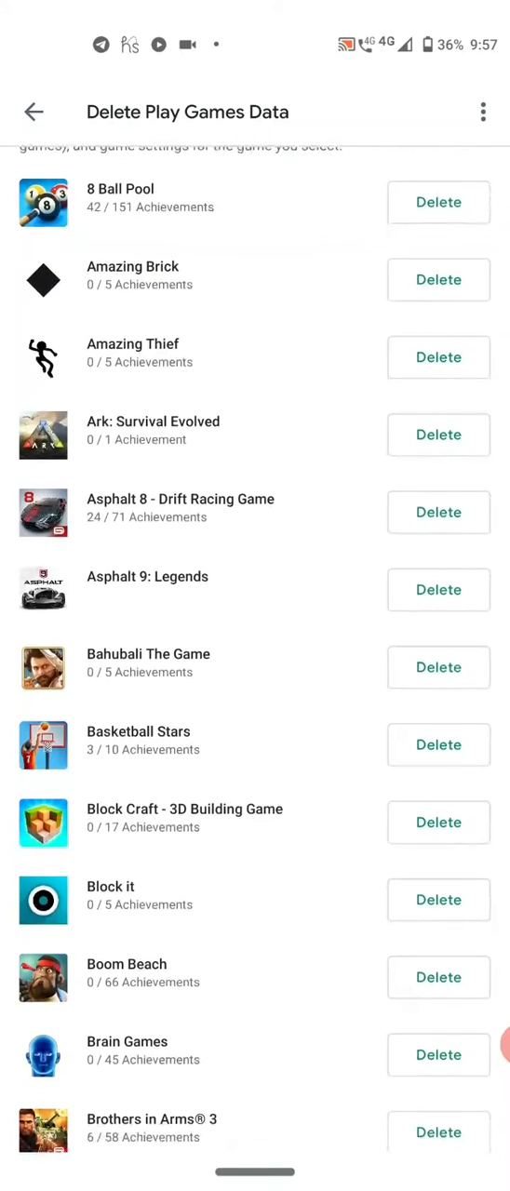
pyautogui.click(438, 667)
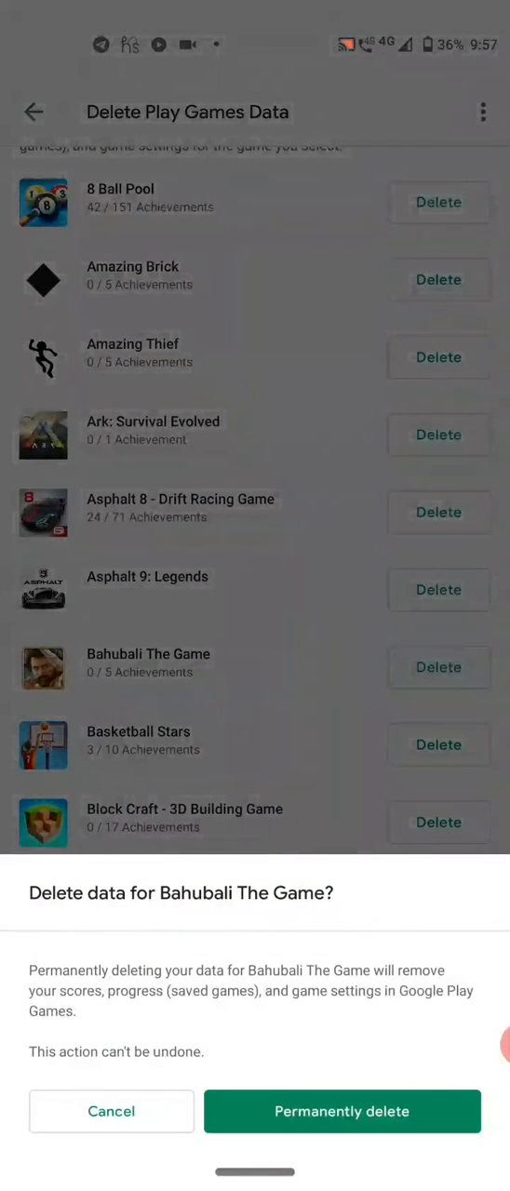